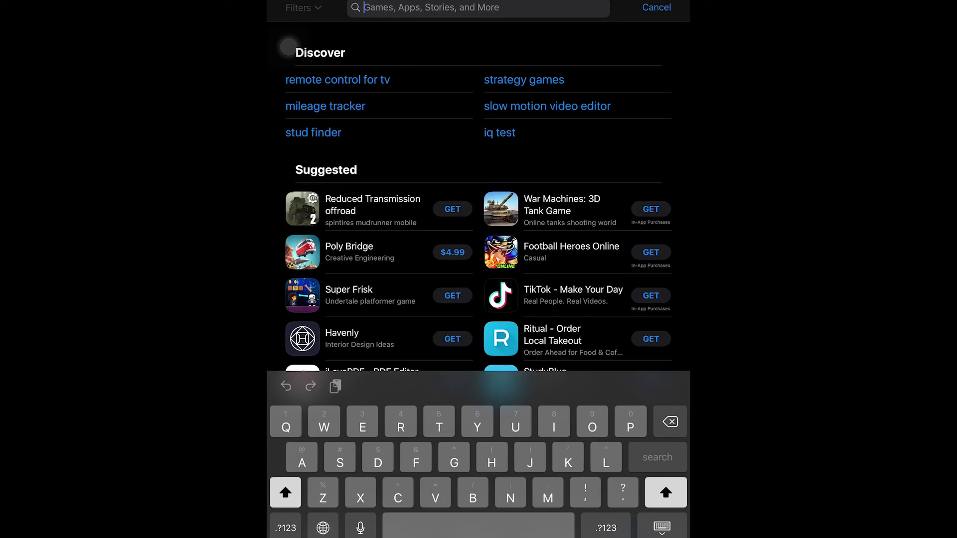
Step: Search the App Store for "vlc" and open VLC for Mobile from the results
text(Vlc)
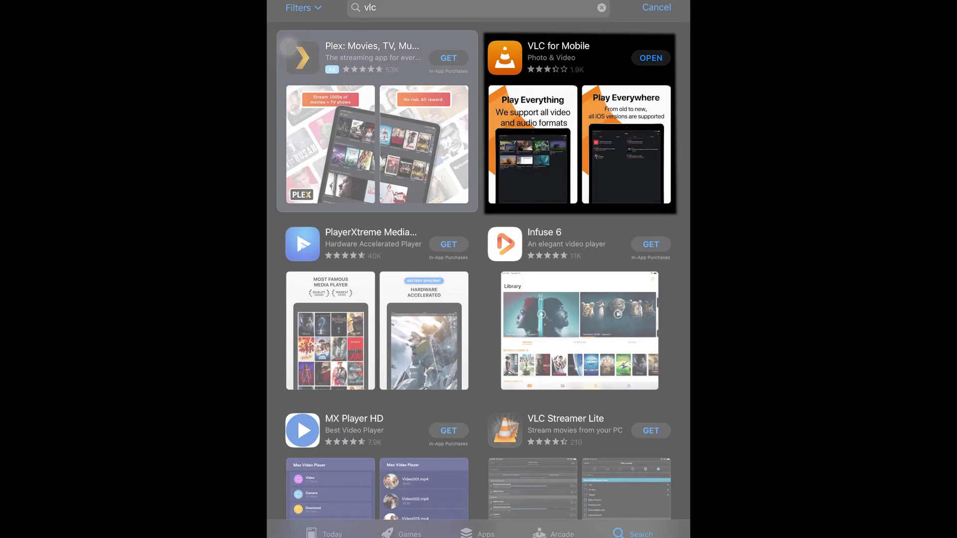
click(650, 58)
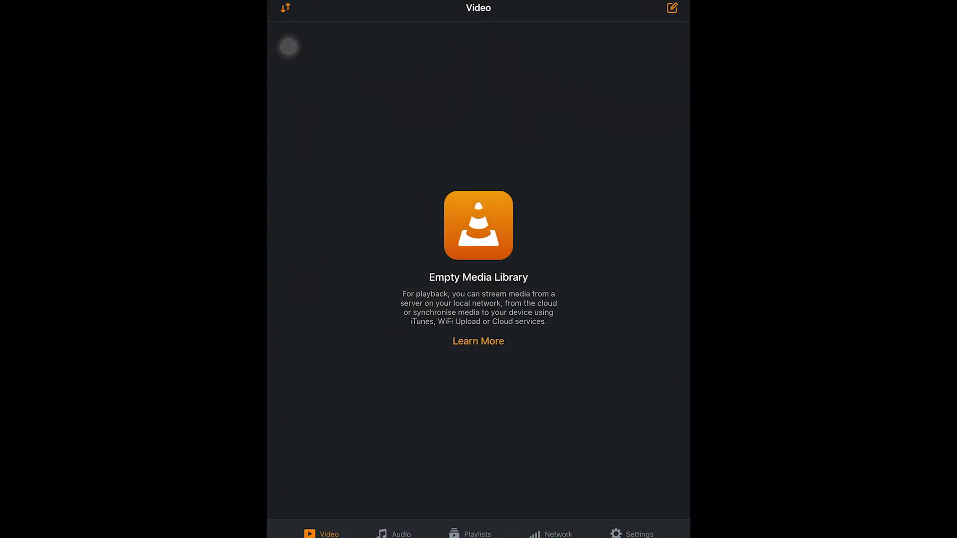
Step: Switch on Sharing via WiFi from the VLC cone menu, exposing the iPad's IP address
click(559, 534)
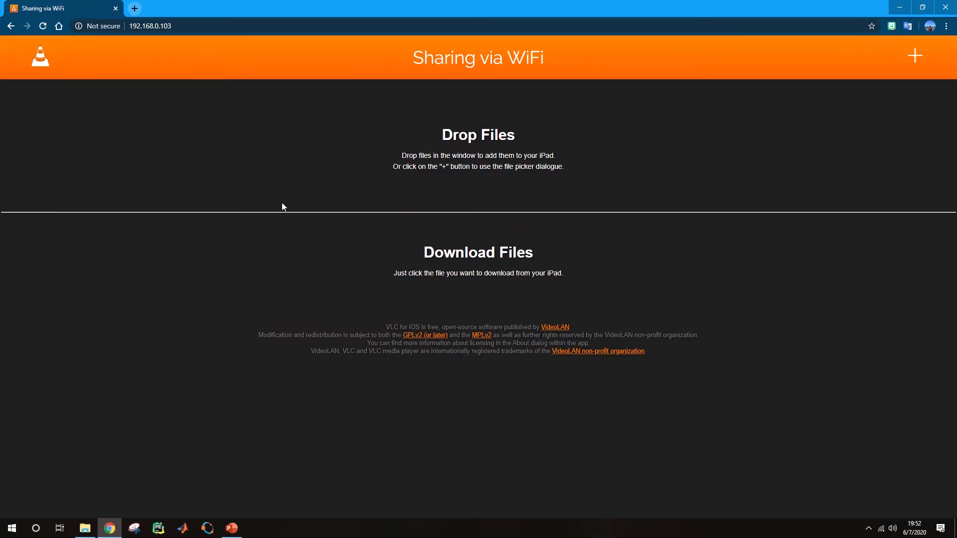
Step: Load the iPad's Sharing via WiFi page at 192.168.0.103 in Chrome's address bar
click(150, 26)
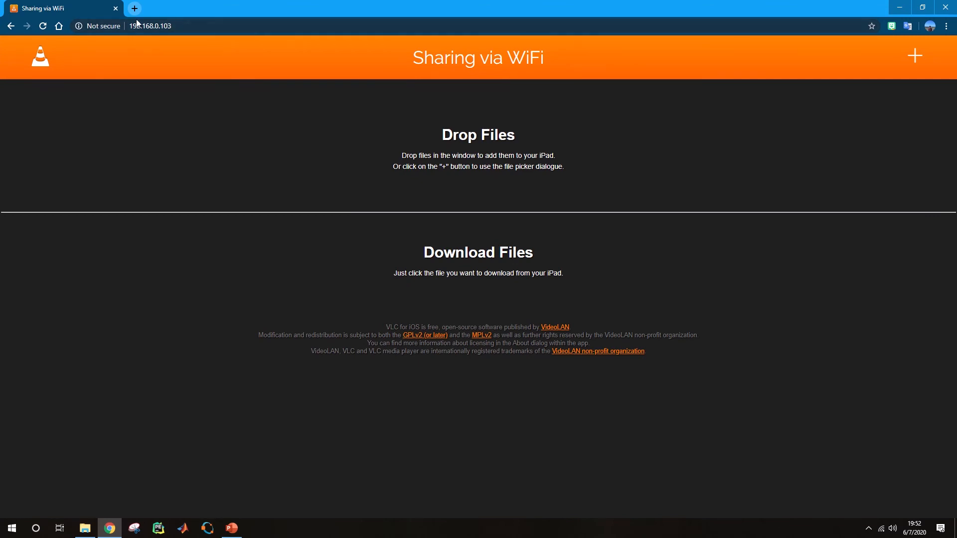
mouse_move(154, 70)
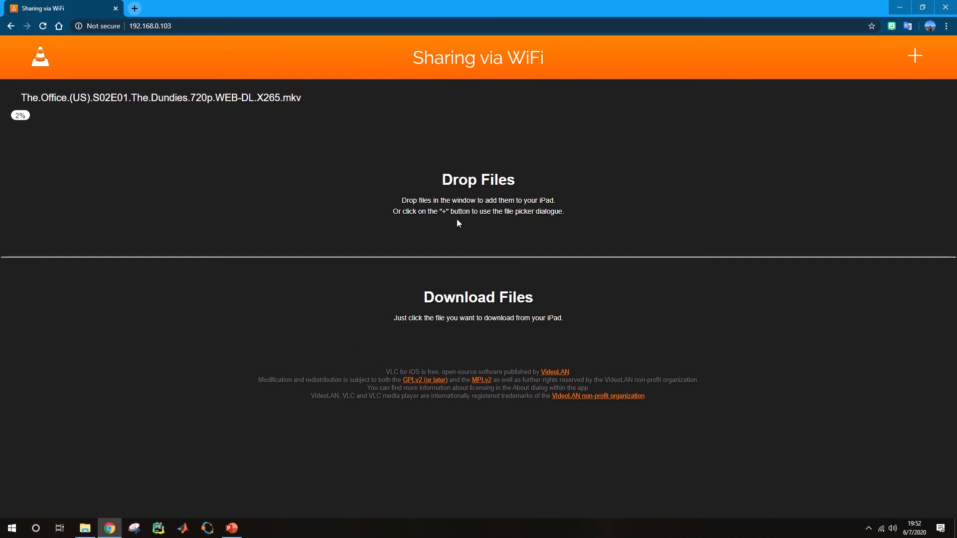
mouse_move(240, 177)
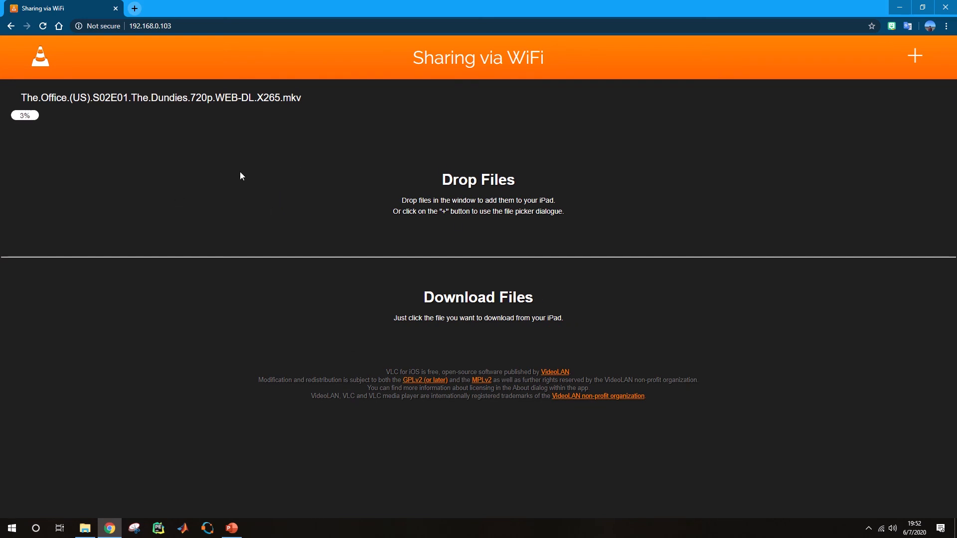
mouse_move(529, 311)
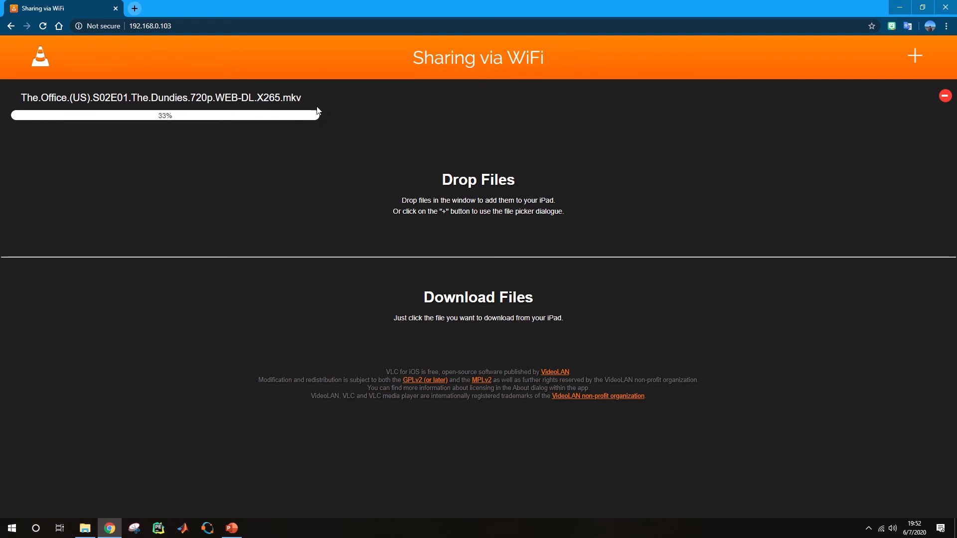
Step: Add the matching Dundies .srt subtitle file and let it upload to 100%
click(84, 528)
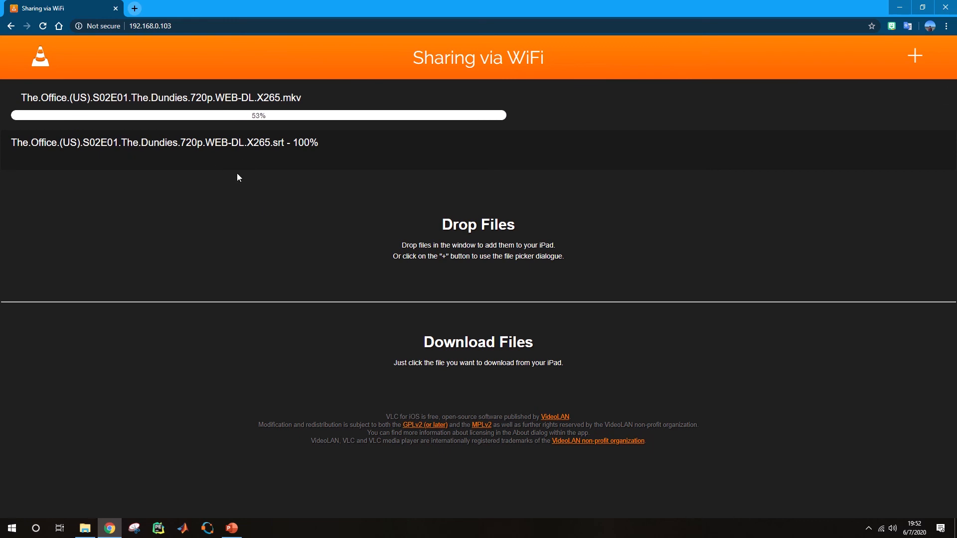
mouse_move(322, 167)
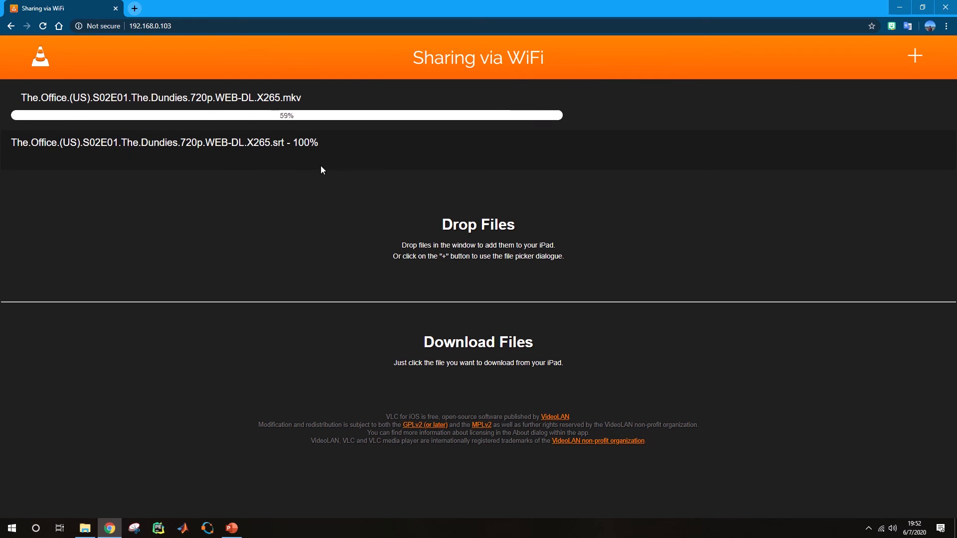
mouse_move(591, 238)
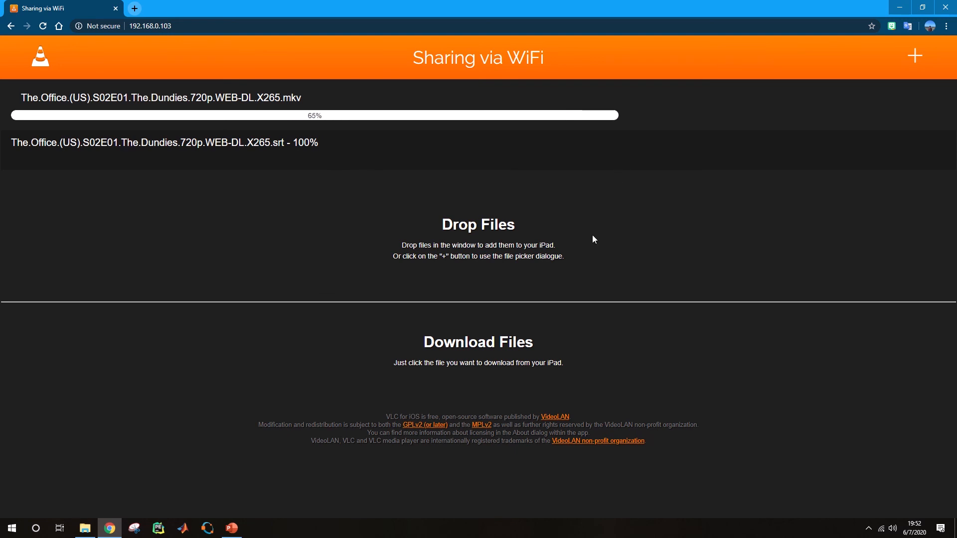